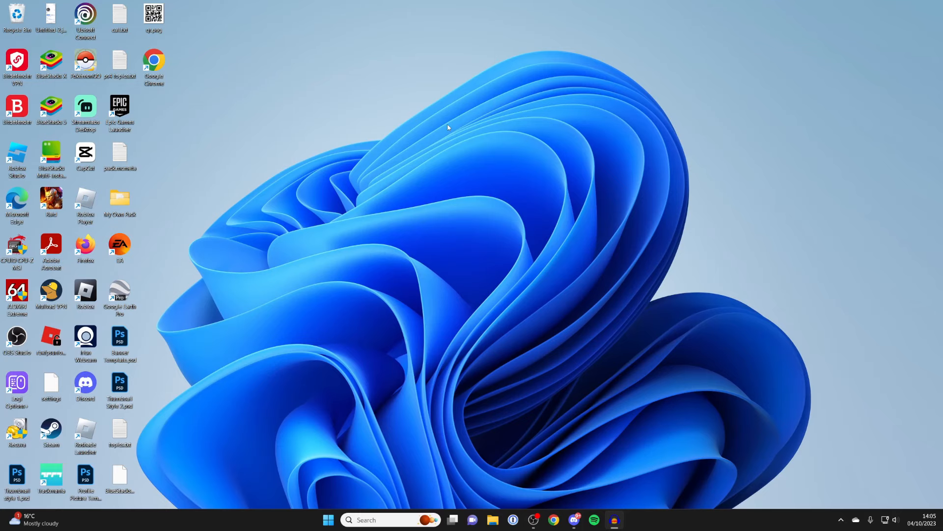
{"action": "mouse_move", "coordinate": [424, 327]}
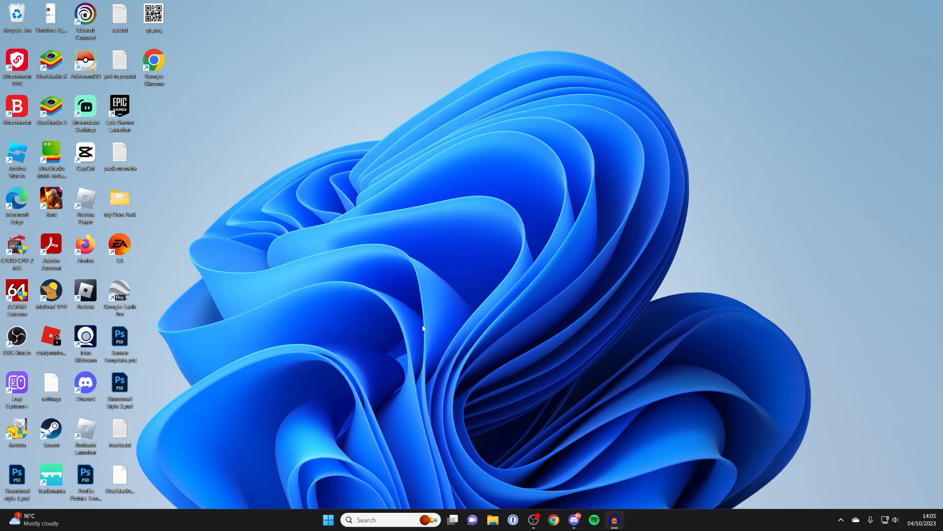
{"action": "mouse_move", "coordinate": [345, 518]}
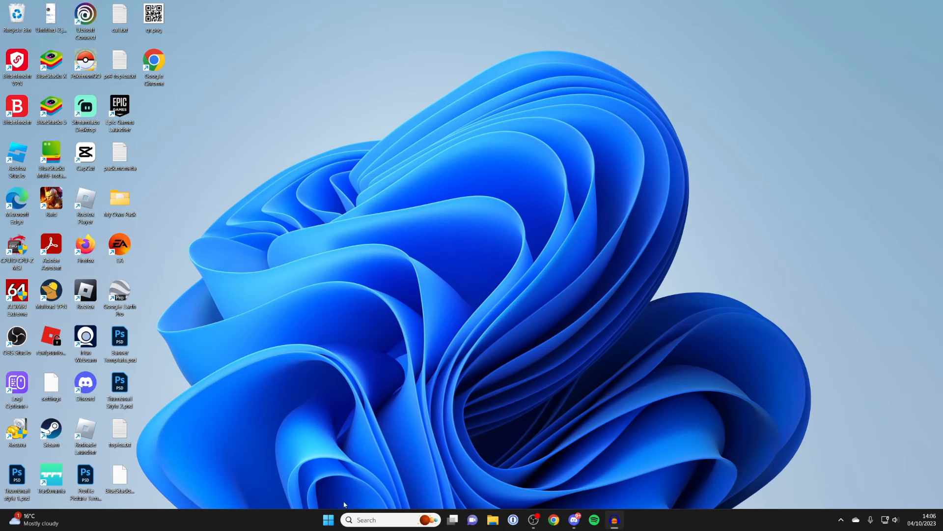
Reach the Bluetooth & devices page in Windows Settings from the Start menu.
{"action": "left_click", "coordinate": [326, 520]}
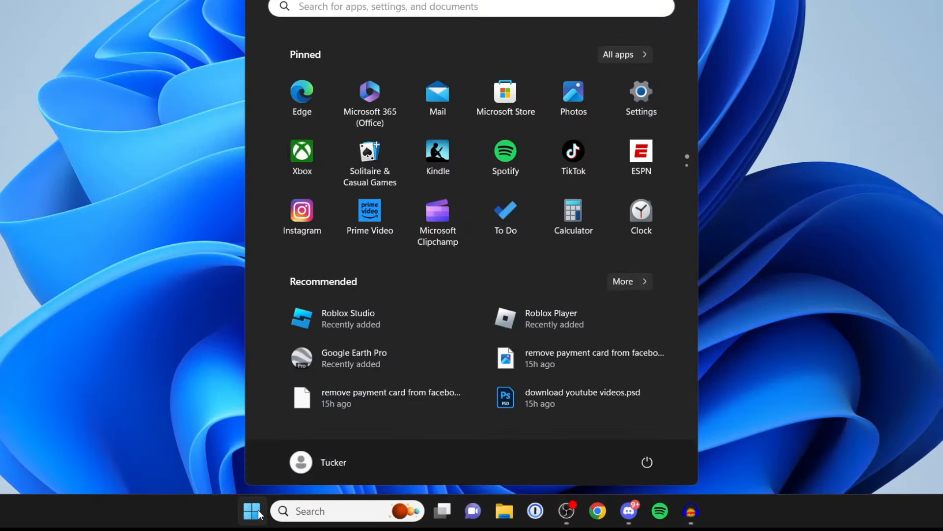
{"action": "left_click", "coordinate": [641, 91]}
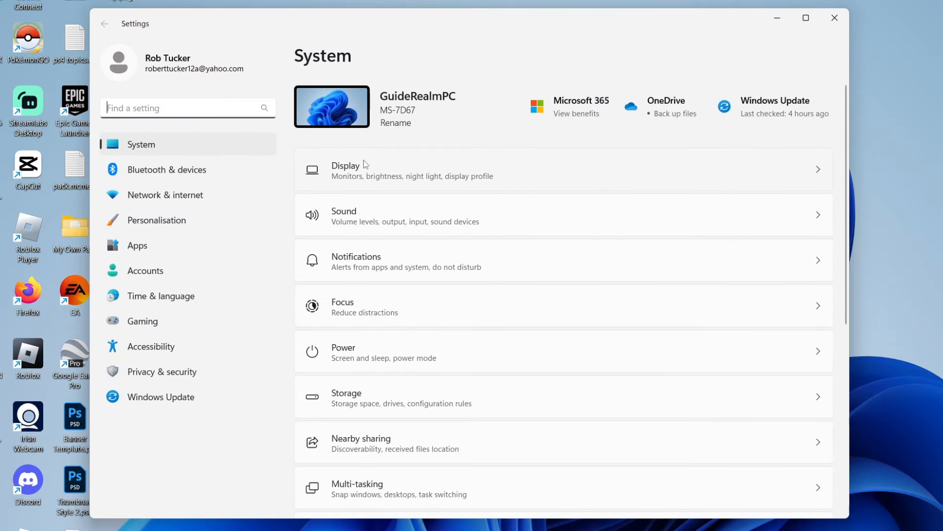
{"action": "left_click", "coordinate": [166, 170]}
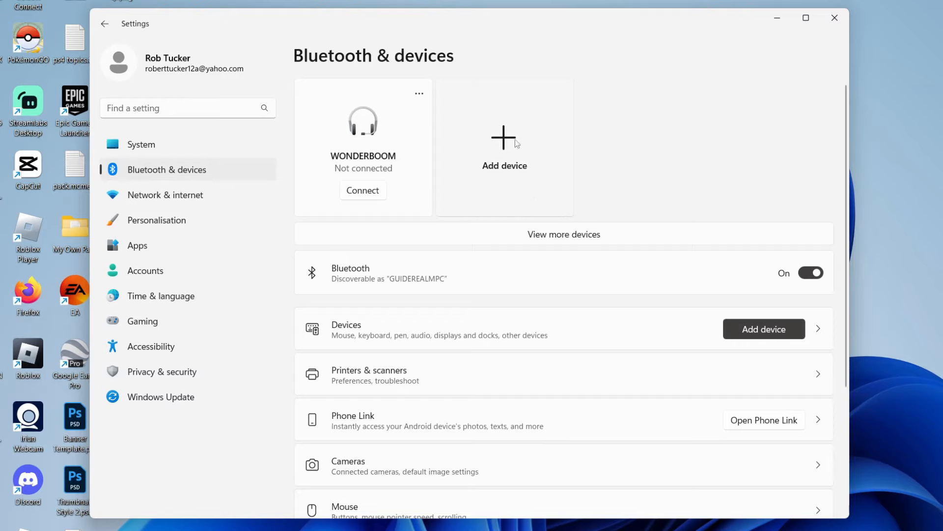
{"action": "mouse_move", "coordinate": [669, 259]}
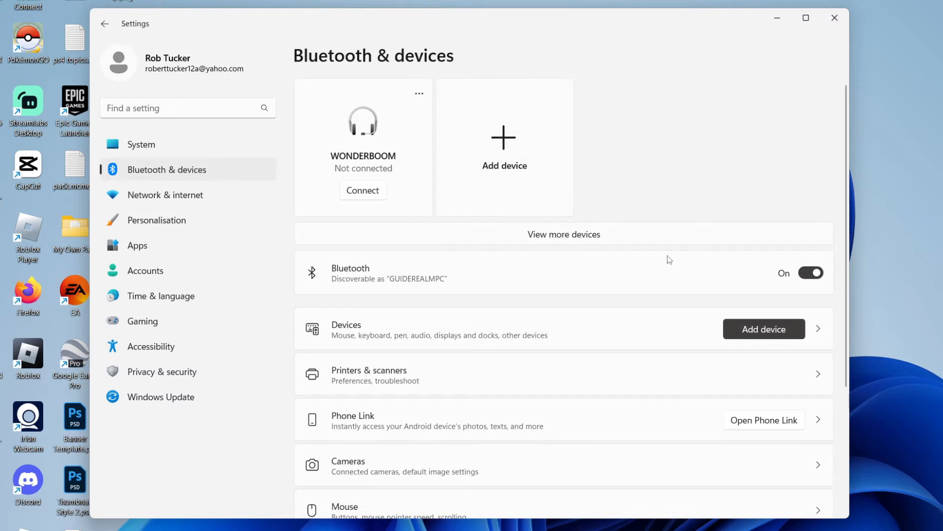
{"action": "mouse_move", "coordinate": [766, 329]}
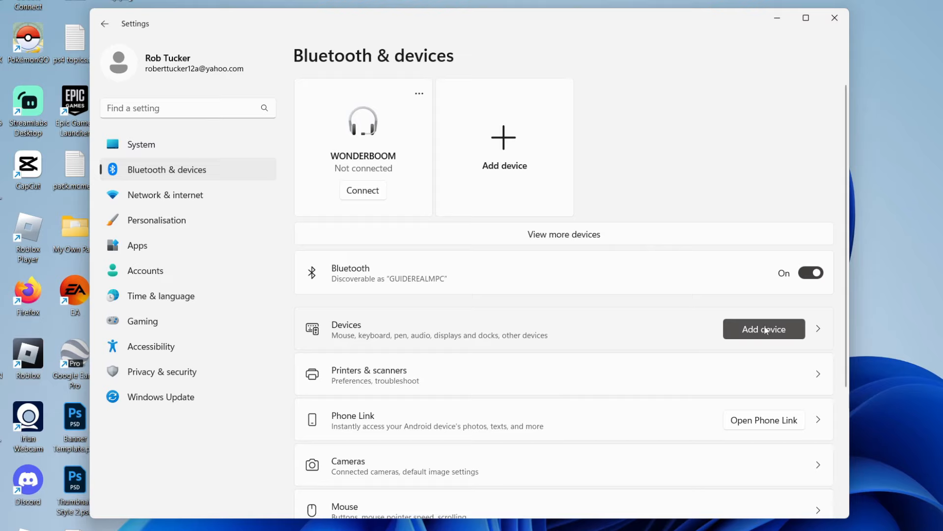
Add a Bluetooth device and pair the DualSense Wireless Controller.
{"action": "left_click", "coordinate": [764, 329]}
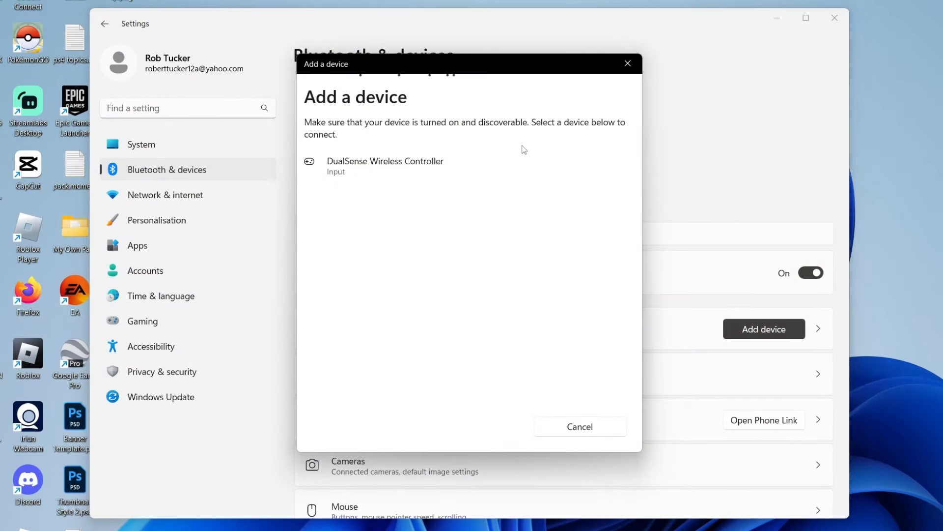
{"action": "left_click", "coordinate": [384, 166]}
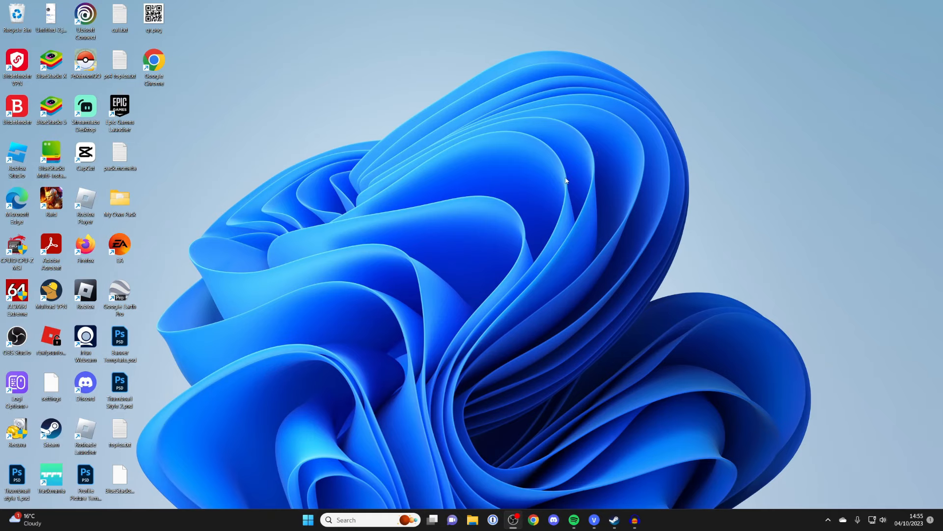
{"action": "mouse_move", "coordinate": [566, 177]}
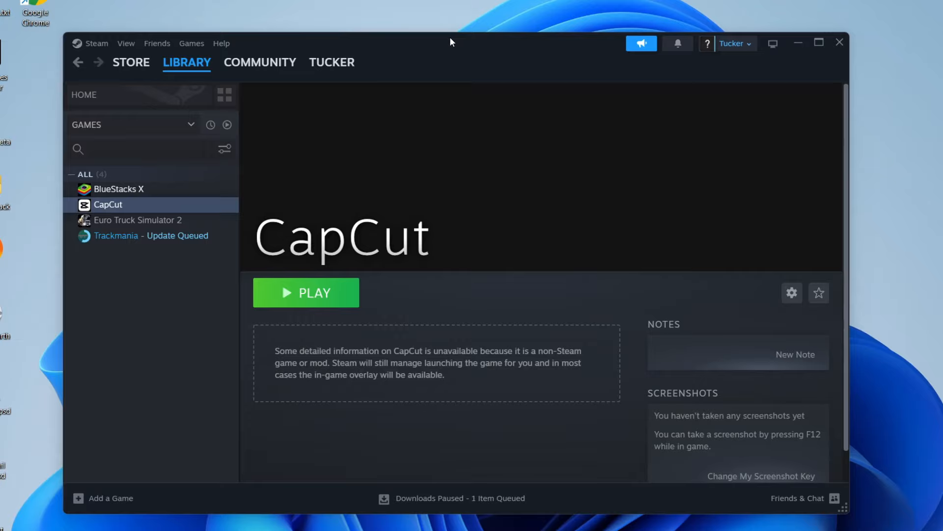
Confirm 'Enable Steam Input for Playstation controllers' is on in Steam's Controller settings.
{"action": "left_click", "coordinate": [130, 62]}
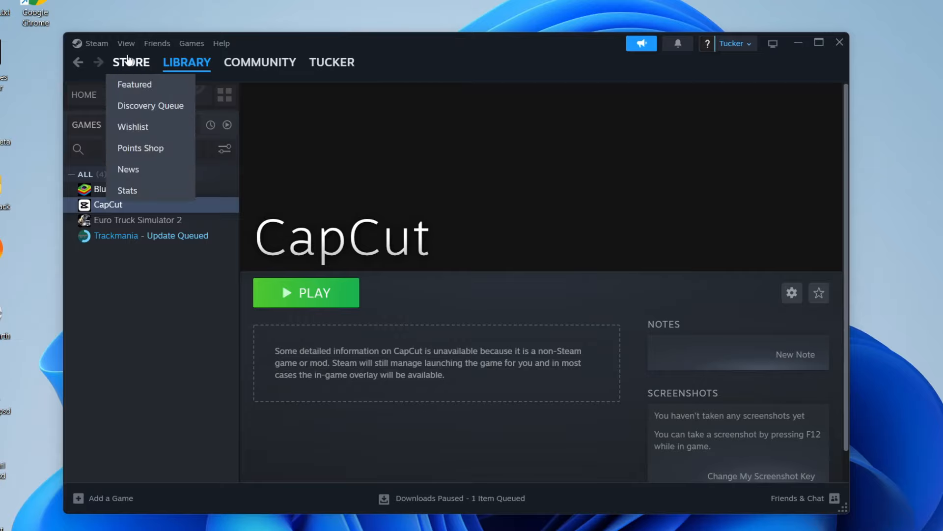
{"action": "left_click", "coordinate": [97, 43]}
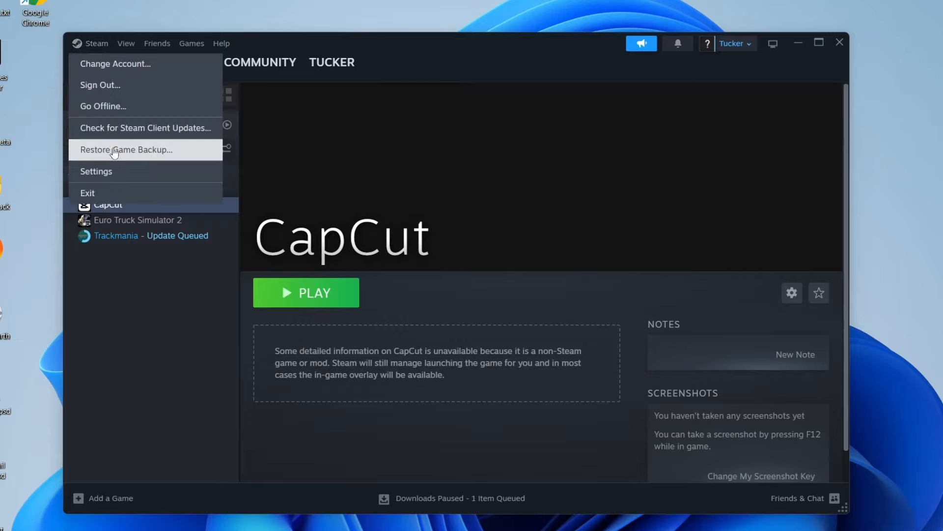
{"action": "left_click", "coordinate": [96, 171]}
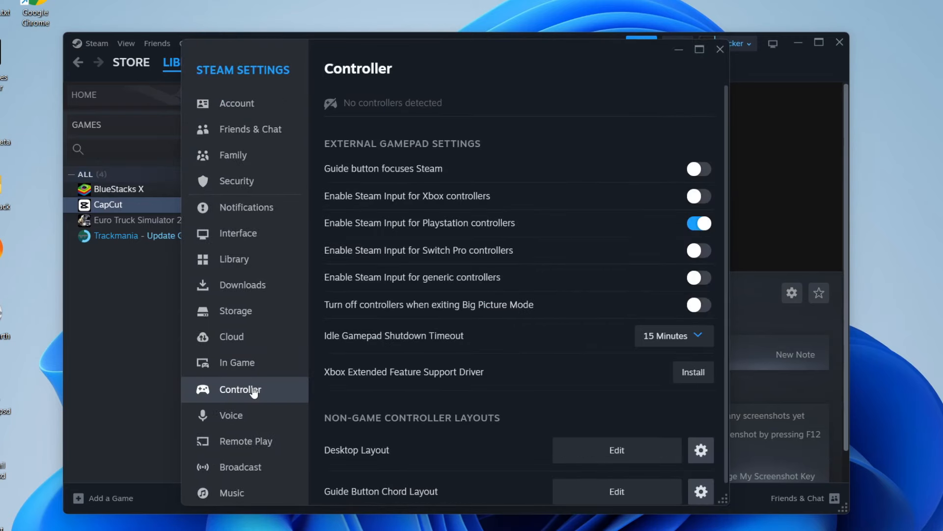
{"action": "mouse_move", "coordinate": [435, 231]}
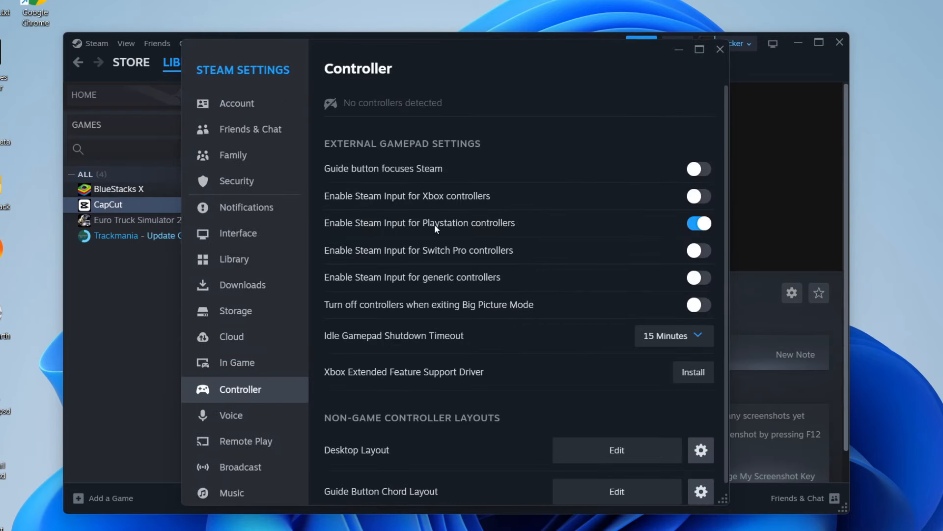
{"action": "mouse_move", "coordinate": [740, 108]}
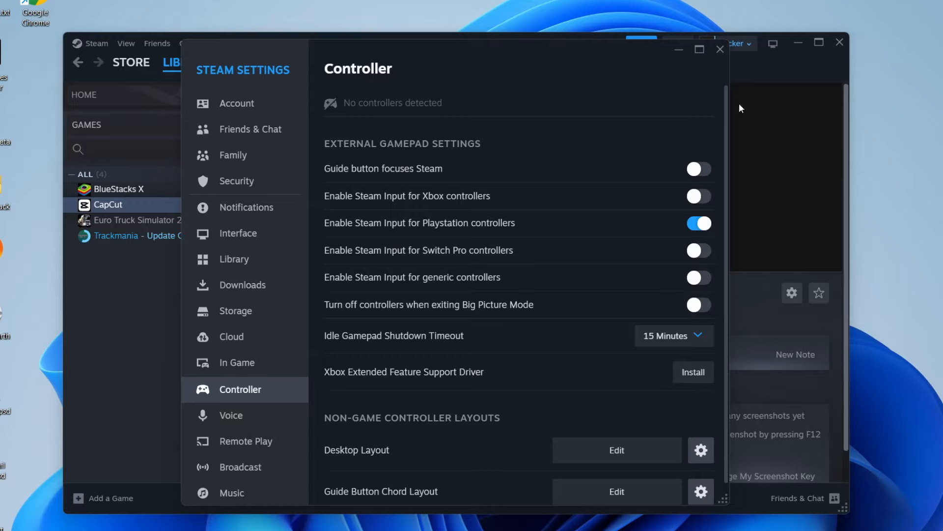
{"action": "left_click", "coordinate": [720, 49]}
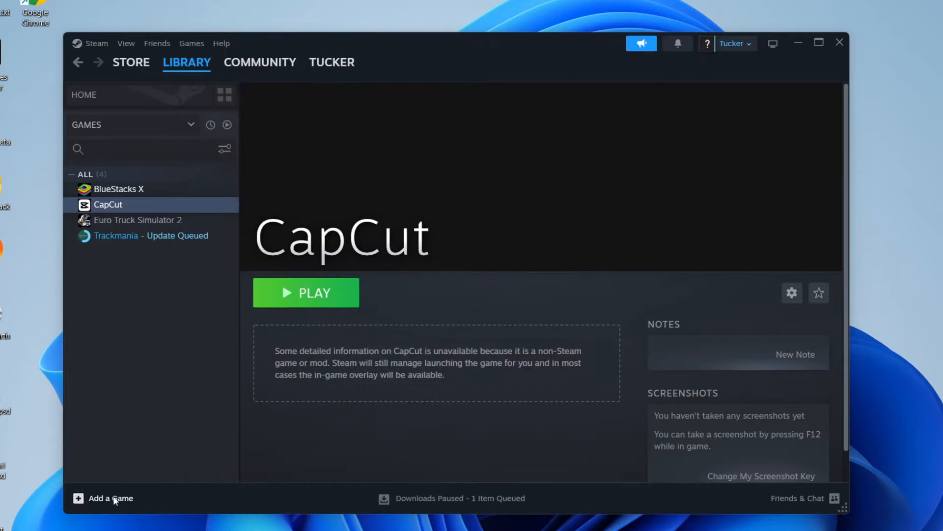
Add Zoom to the Steam library as a non-Steam game.
{"action": "left_click", "coordinate": [110, 512]}
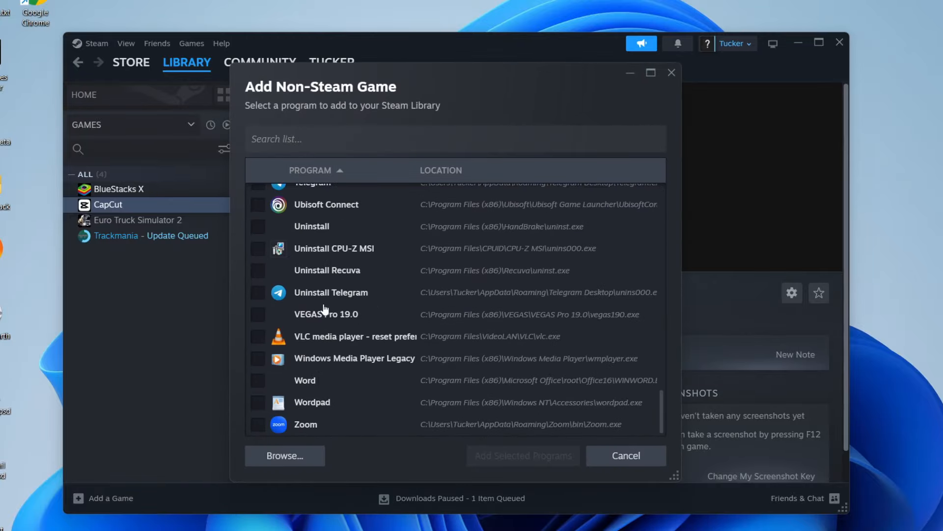
{"action": "left_click", "coordinate": [258, 424]}
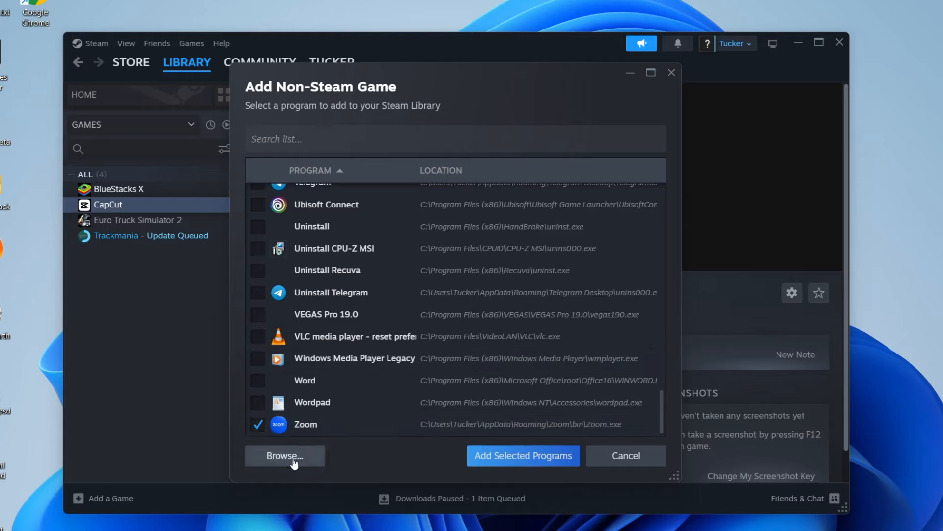
{"action": "mouse_move", "coordinate": [484, 458]}
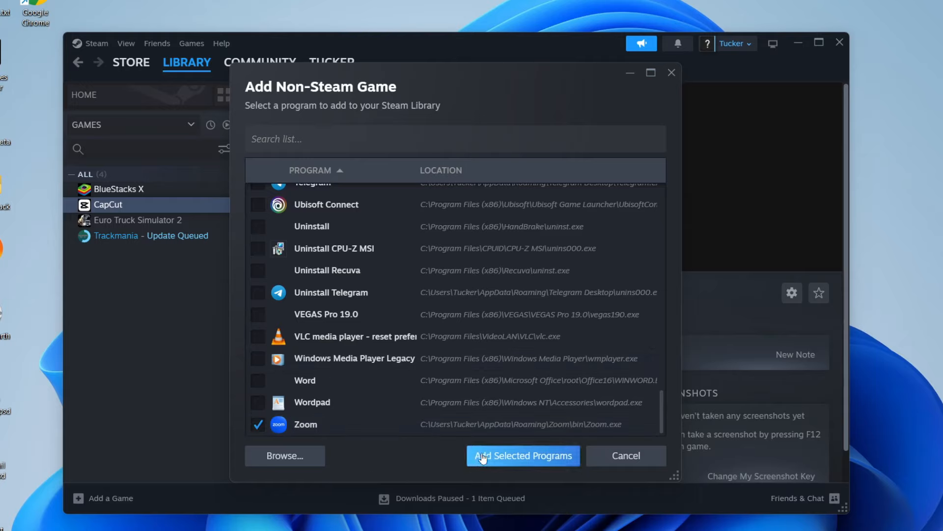
{"action": "left_click", "coordinate": [523, 456]}
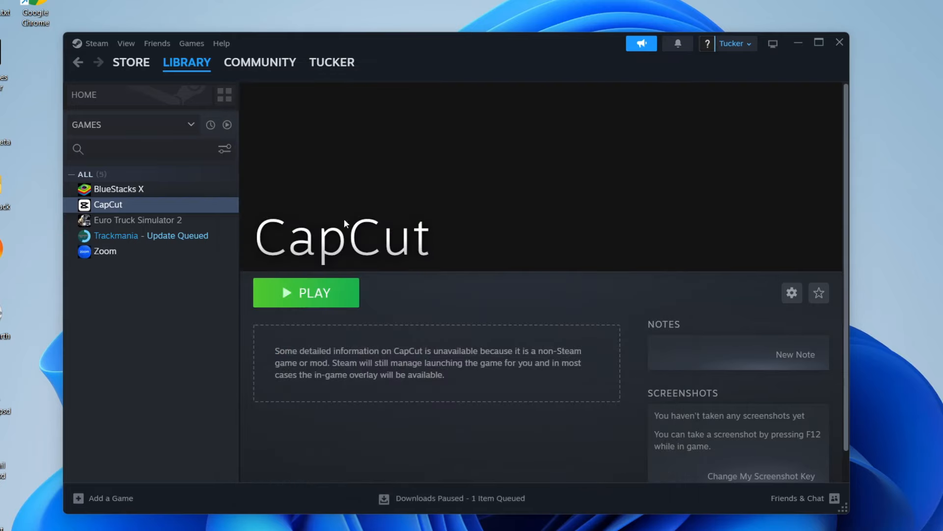
View the new Zoom library entry, then the Euro Truck Simulator 2 page.
{"action": "left_click", "coordinate": [104, 251]}
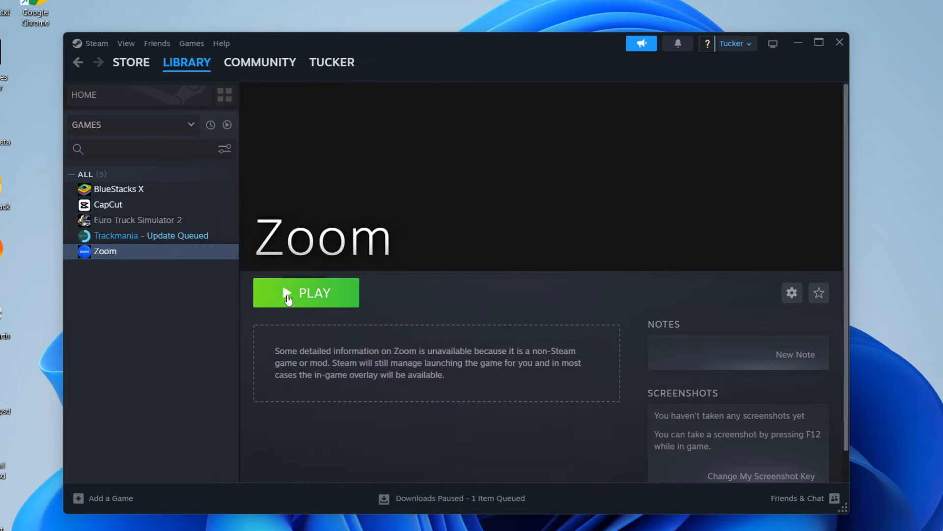
{"action": "mouse_move", "coordinate": [244, 260]}
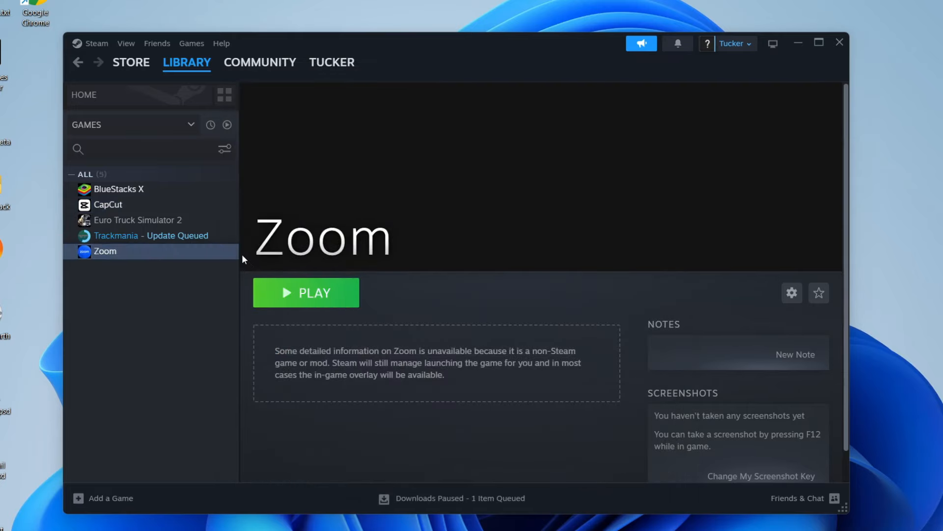
{"action": "left_click", "coordinate": [138, 220]}
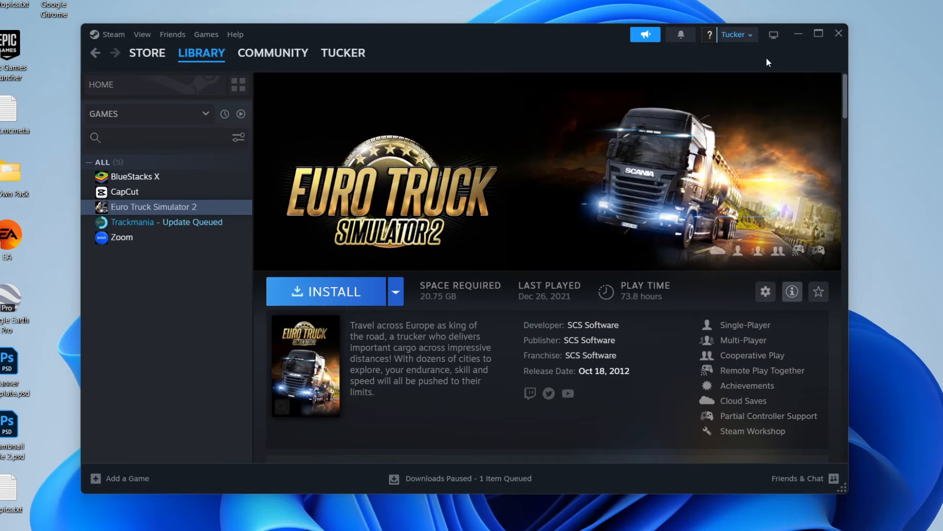
{"action": "mouse_move", "coordinate": [838, 34]}
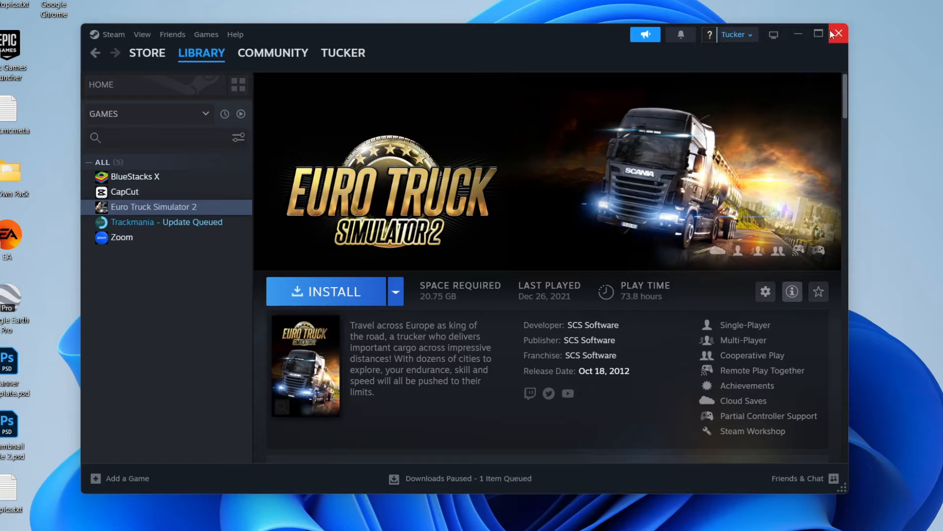